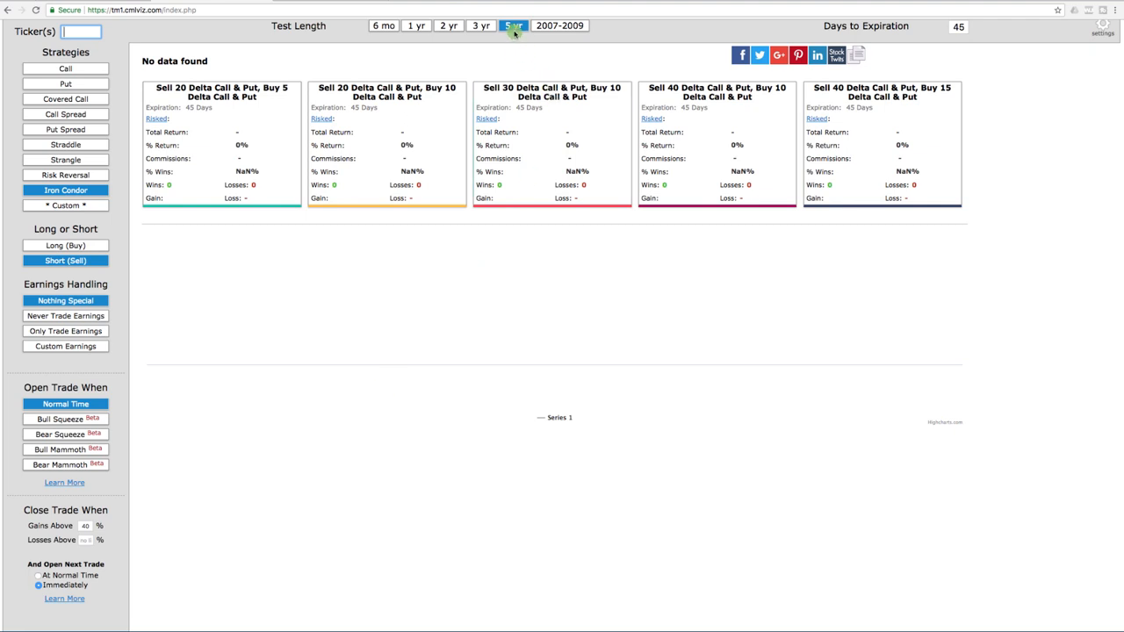
Enter SPY as the ticker to run the 5-year short iron condor backtest.
left_click(79, 32)
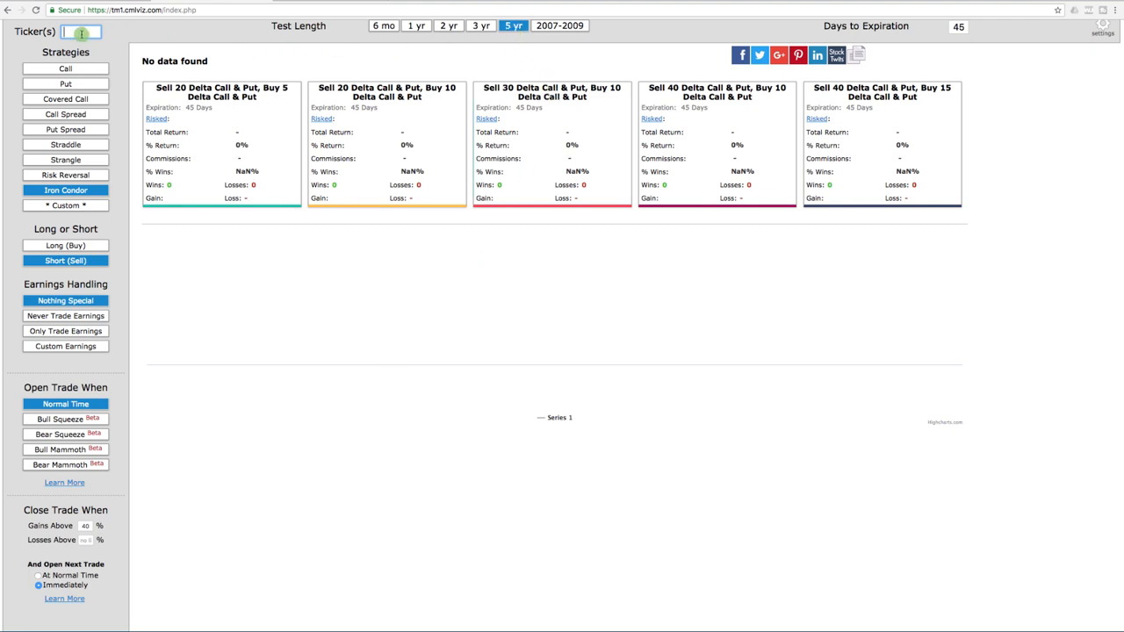
type("SPY")
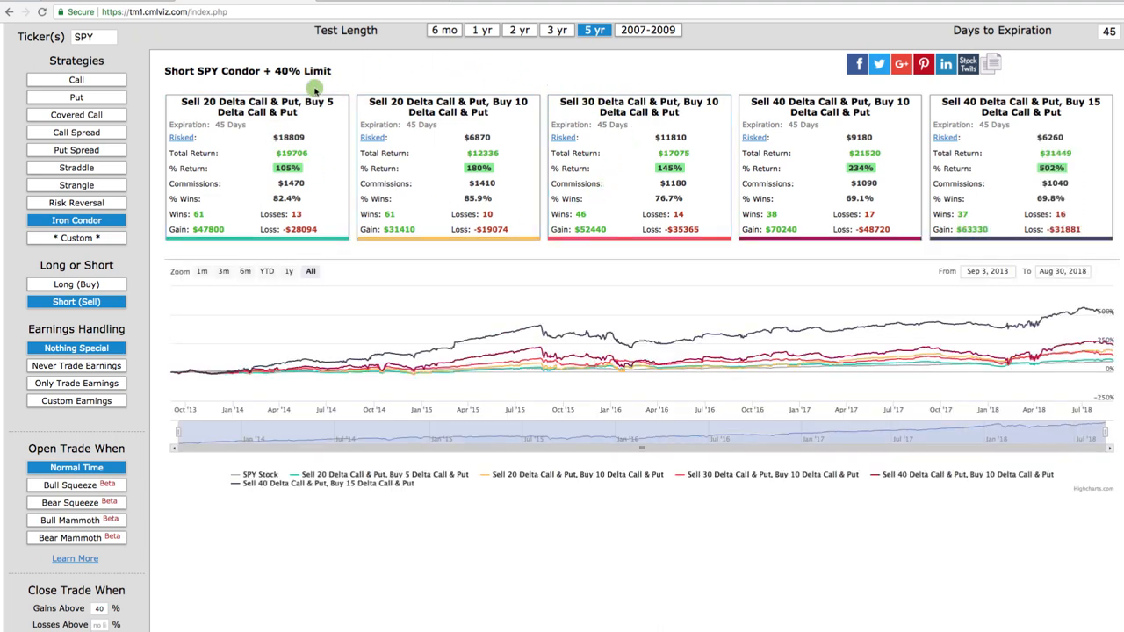
mouse_move(340, 98)
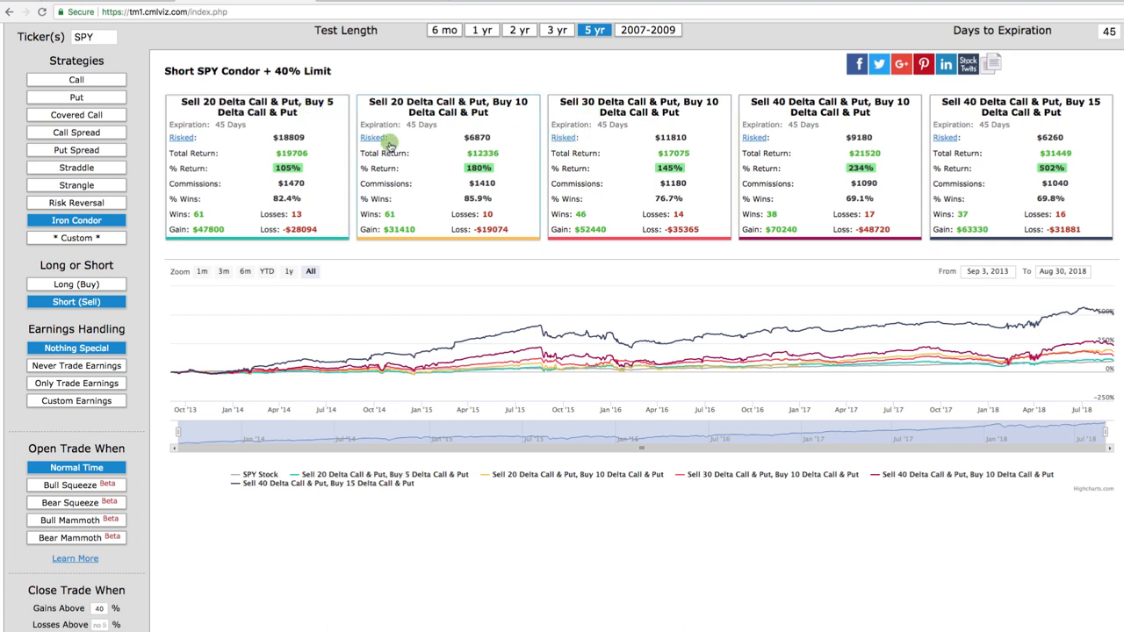
mouse_move(578, 202)
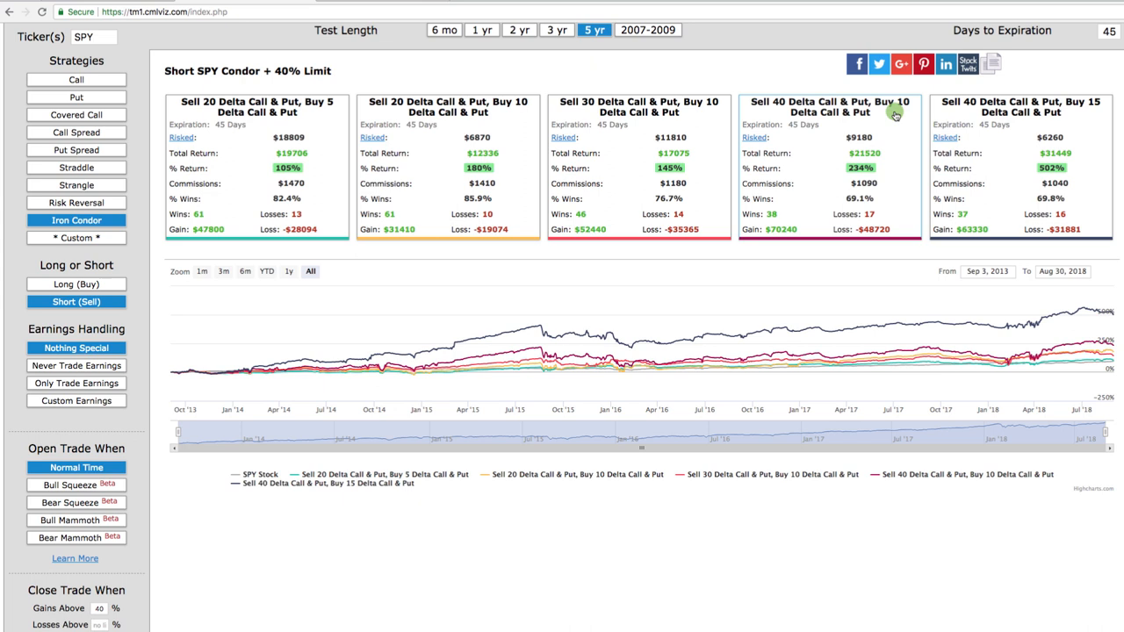
mouse_move(1087, 118)
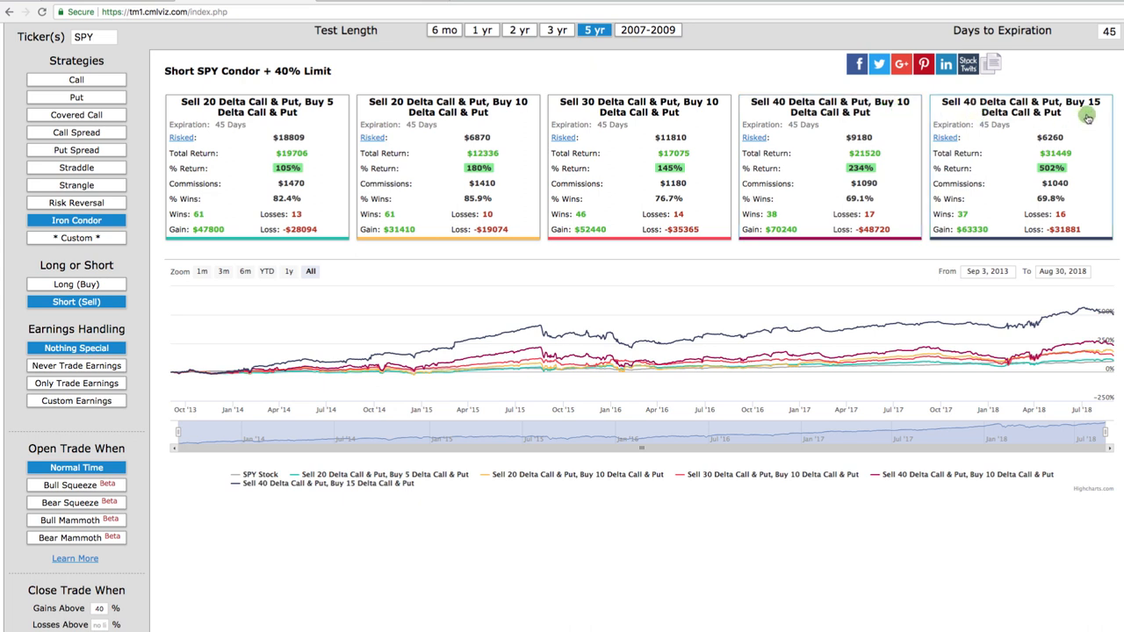
mouse_move(901, 189)
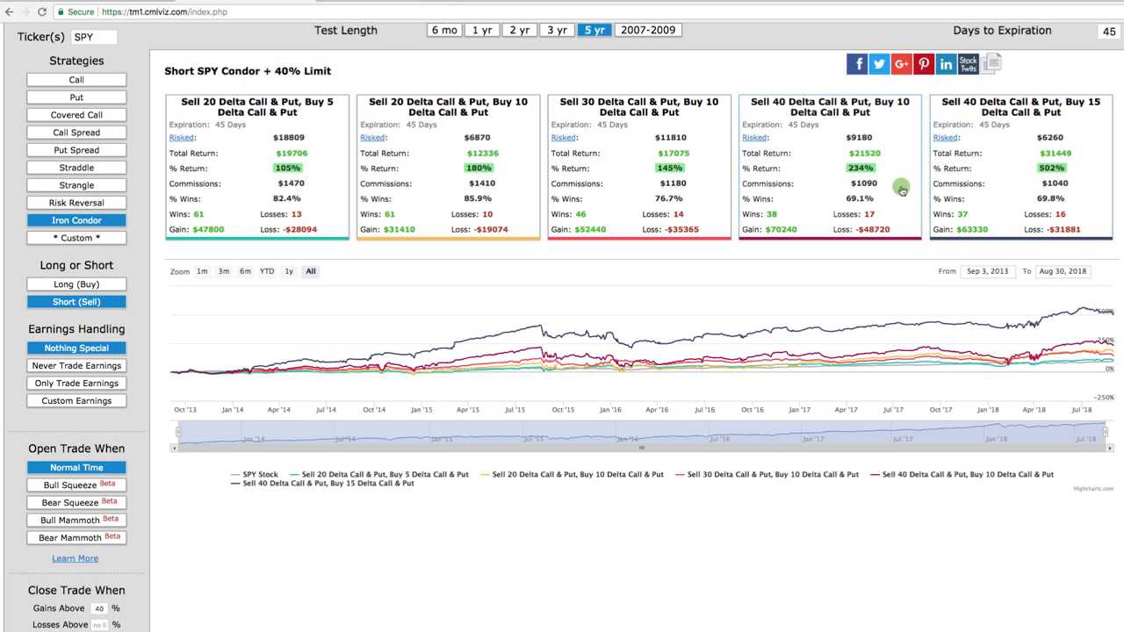
mouse_move(874, 155)
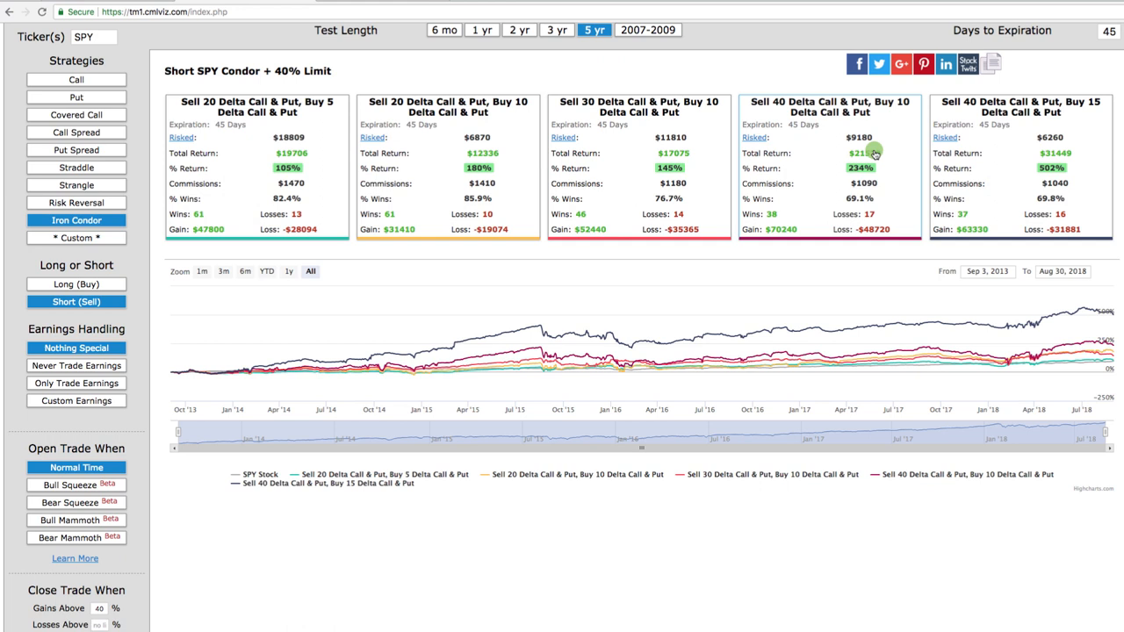
mouse_move(758, 176)
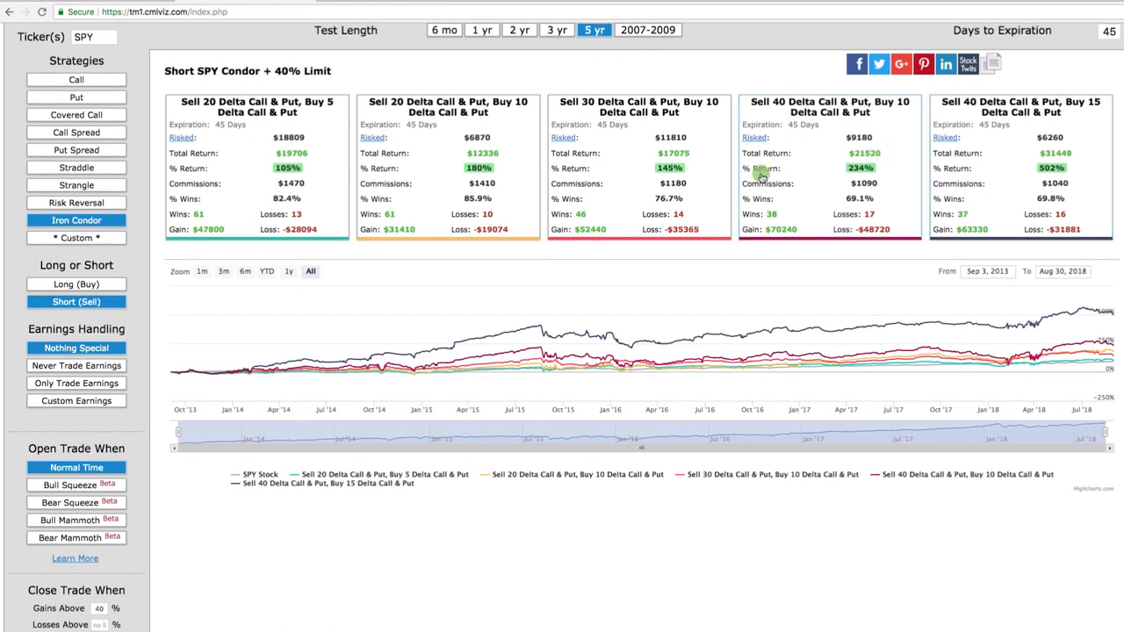
mouse_move(371, 213)
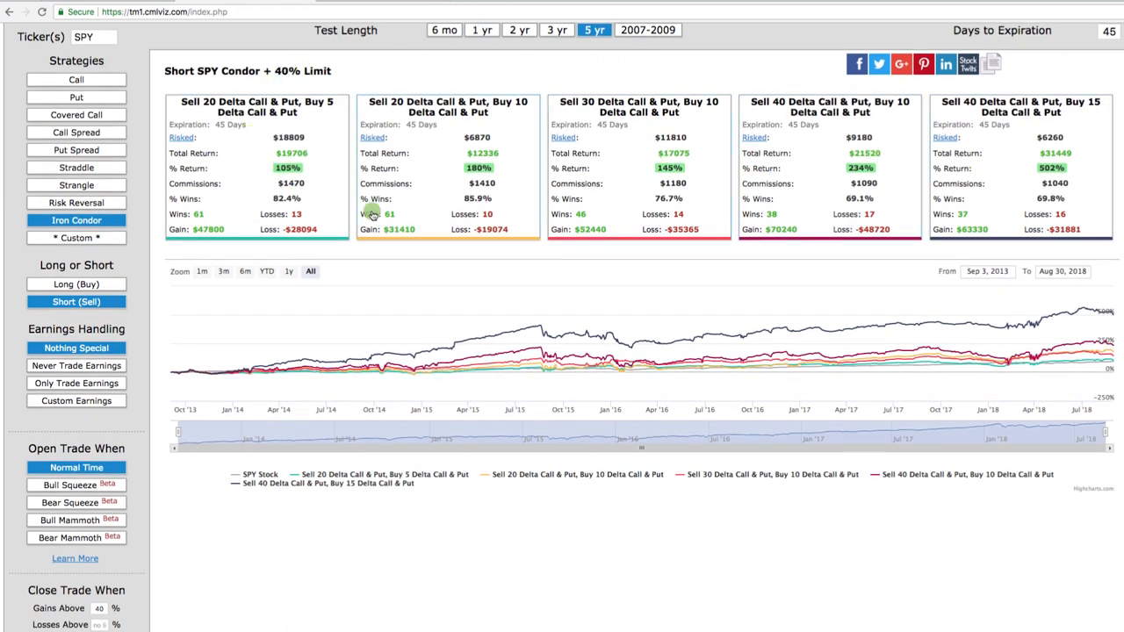
mouse_move(438, 248)
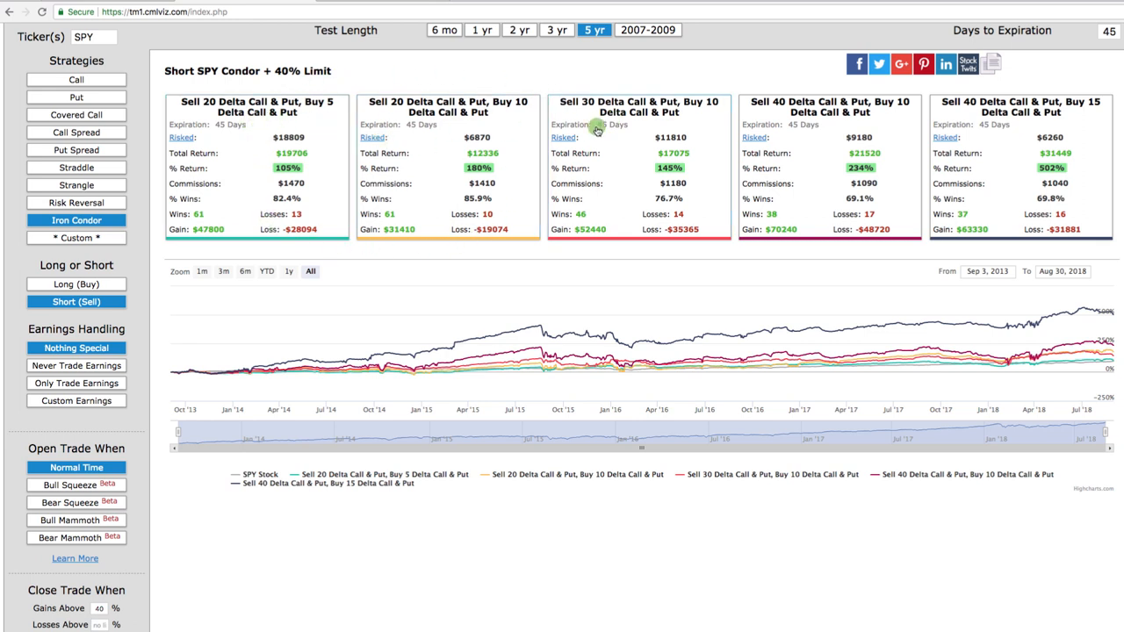
mouse_move(341, 121)
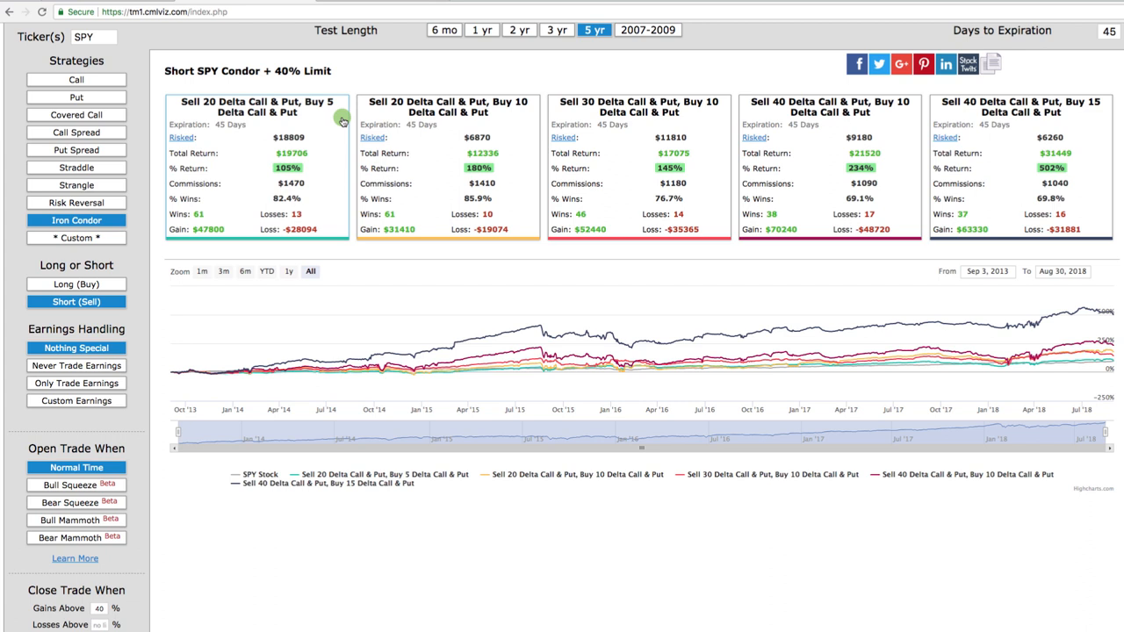
mouse_move(367, 121)
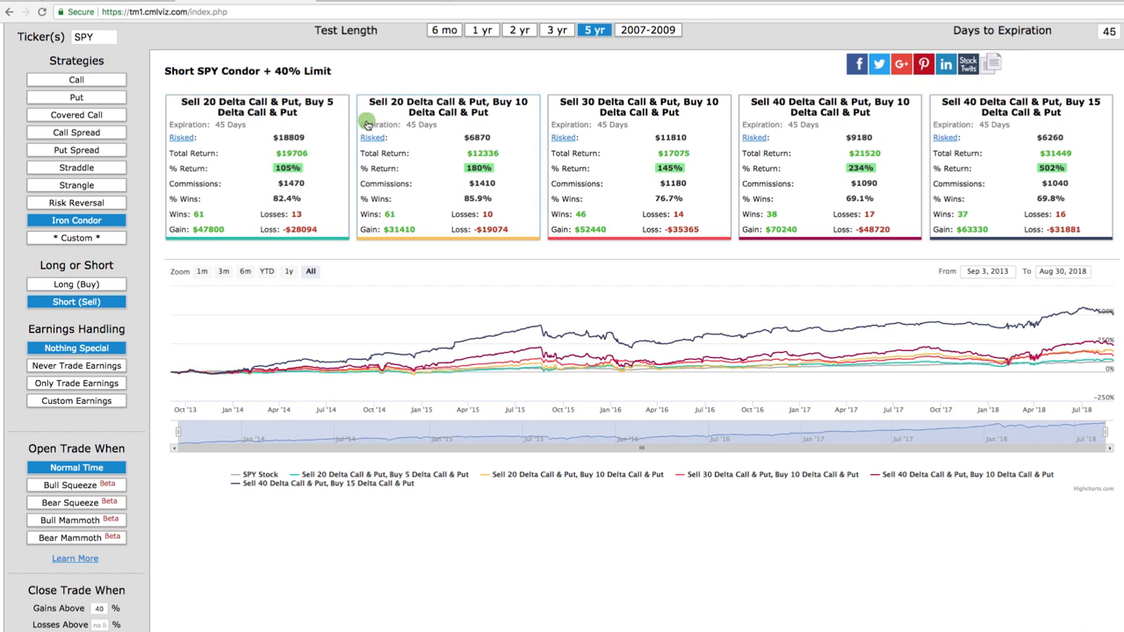
mouse_move(939, 332)
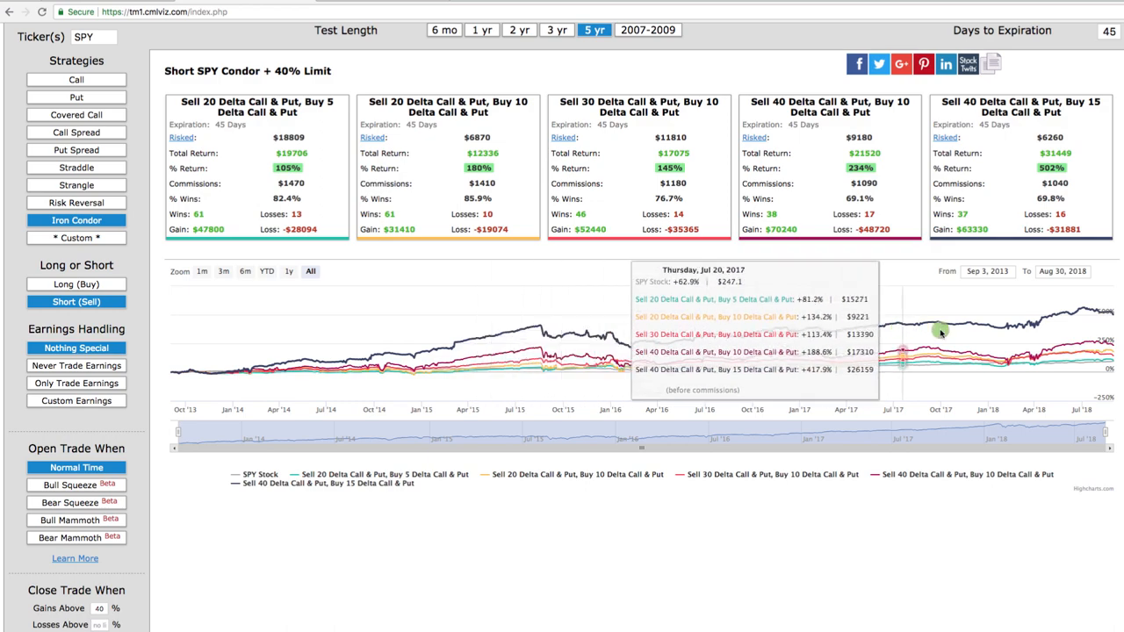
mouse_move(1118, 337)
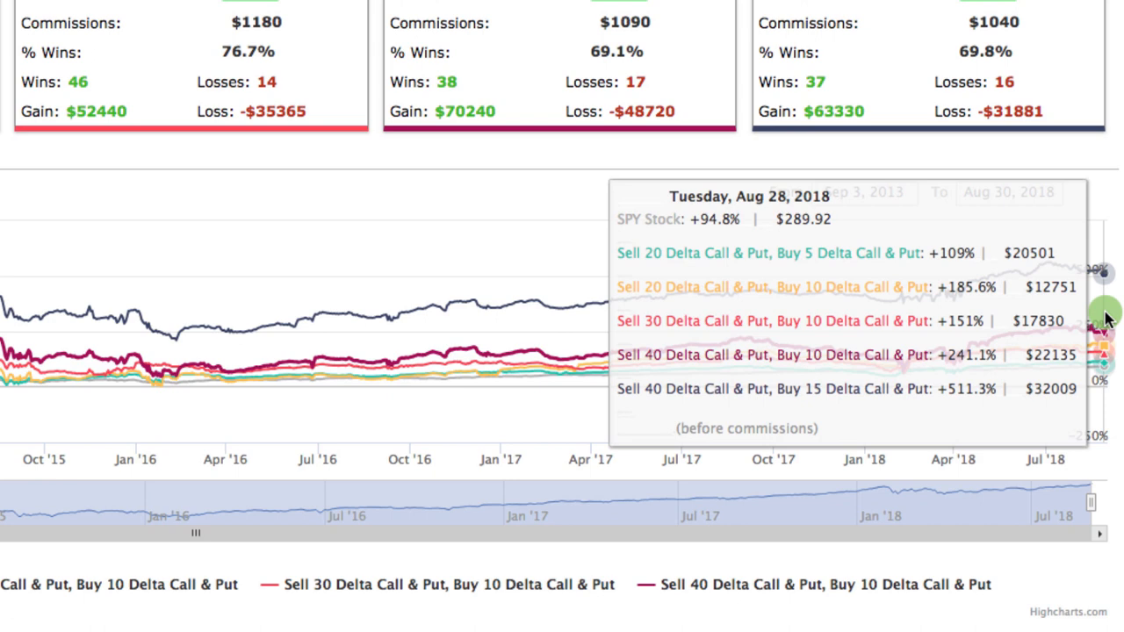
mouse_move(689, 138)
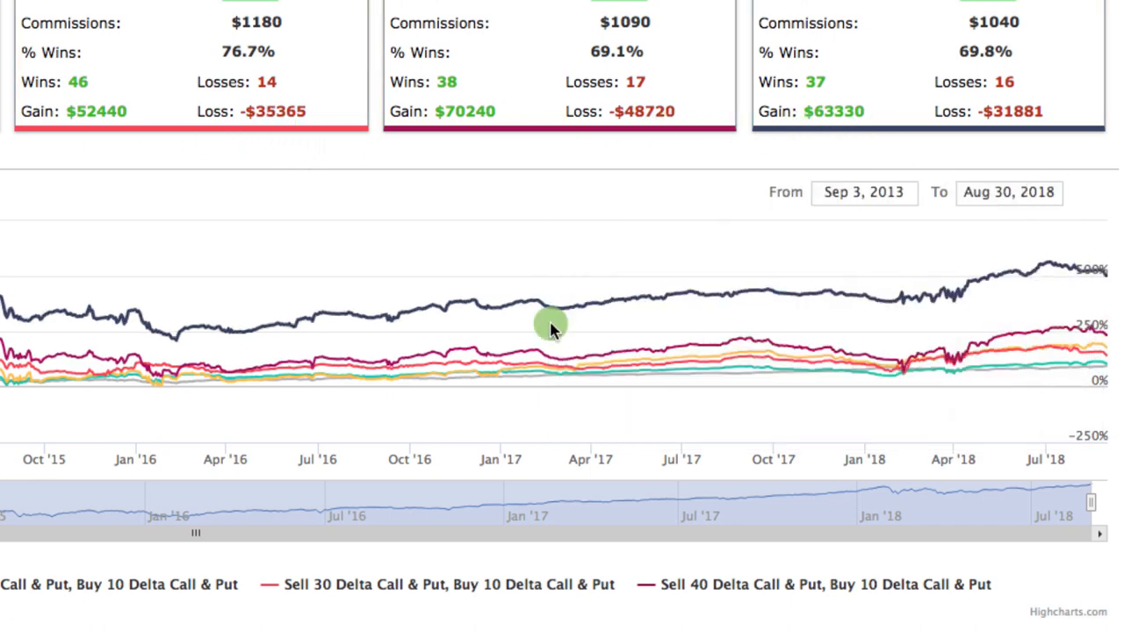
mouse_move(1112, 264)
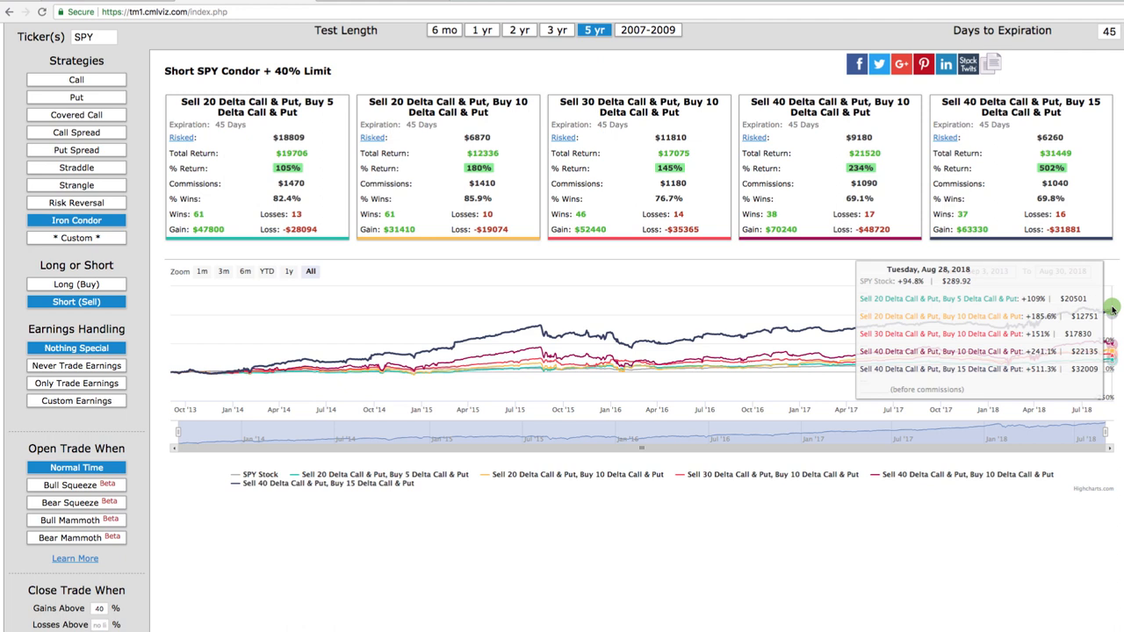
Switch the test length to 2007–2009 and rerun the SPY condor backtest.
left_click(656, 30)
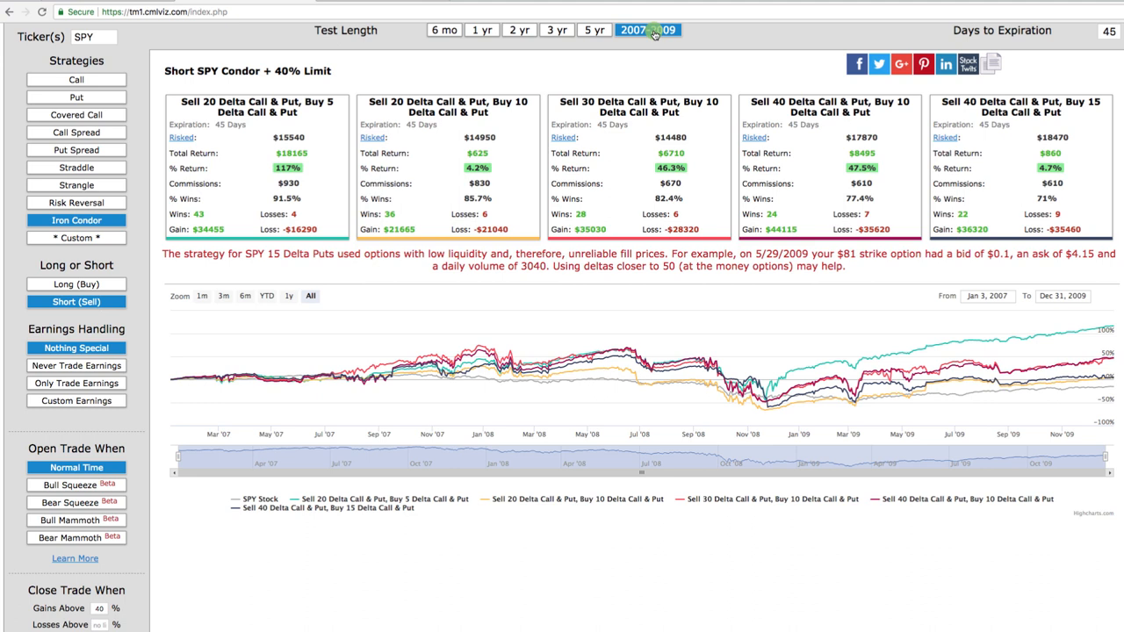
mouse_move(662, 40)
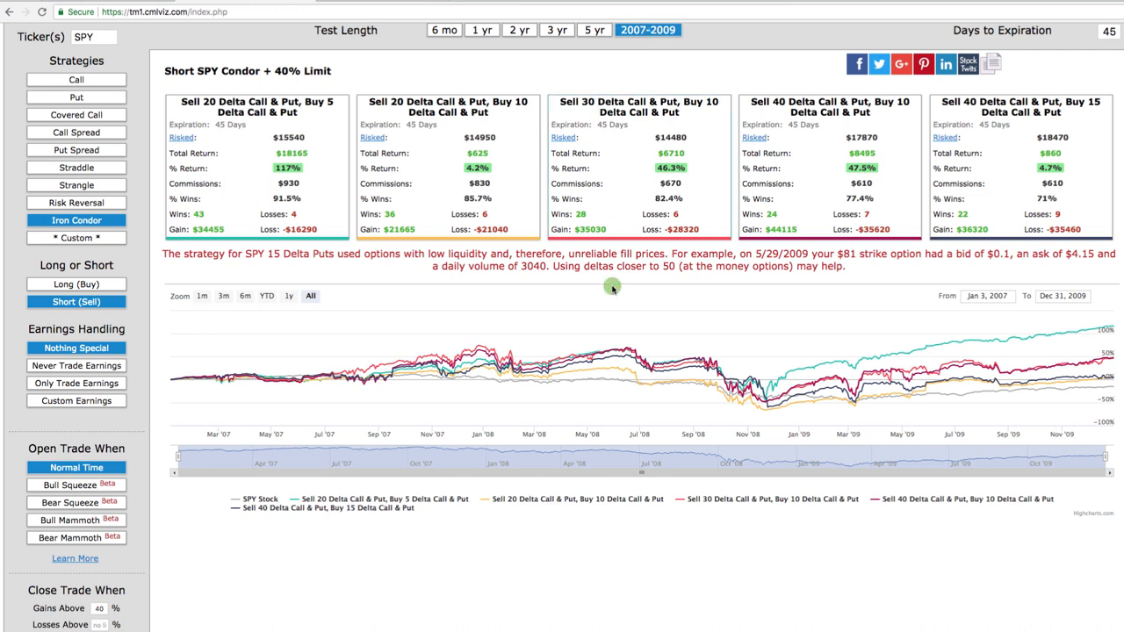
mouse_move(292, 169)
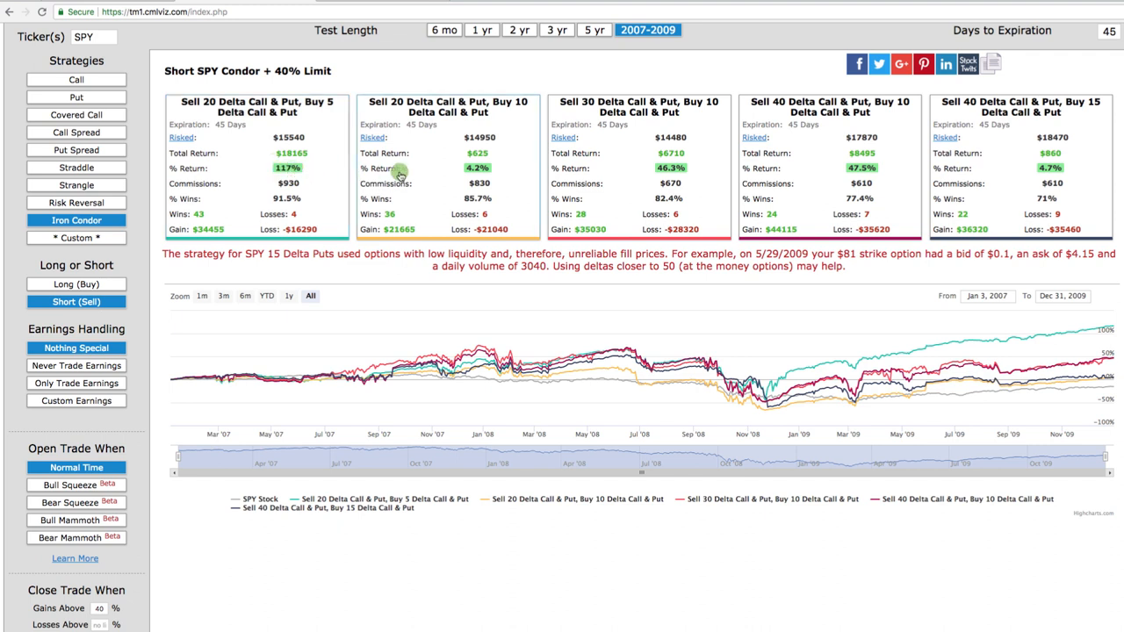
mouse_move(488, 171)
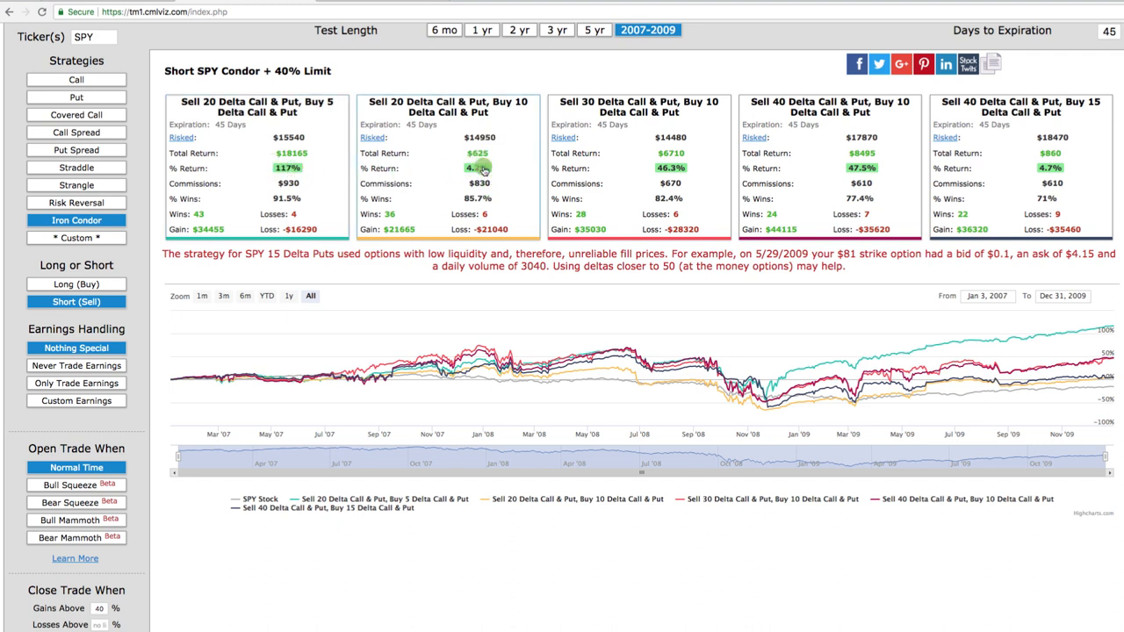
mouse_move(640, 176)
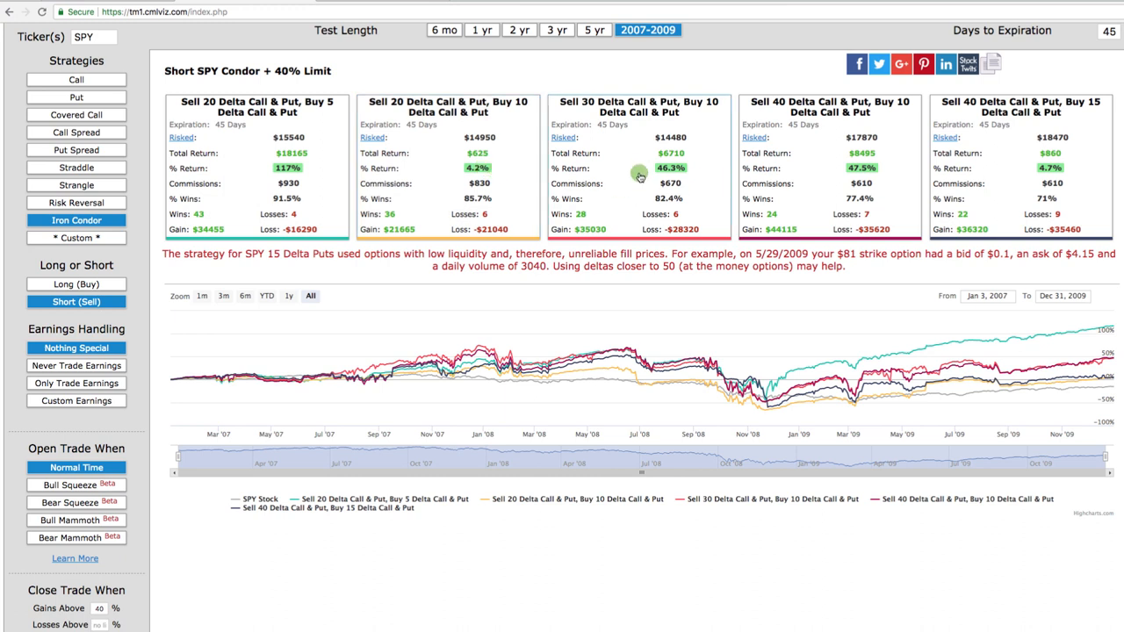
mouse_move(678, 168)
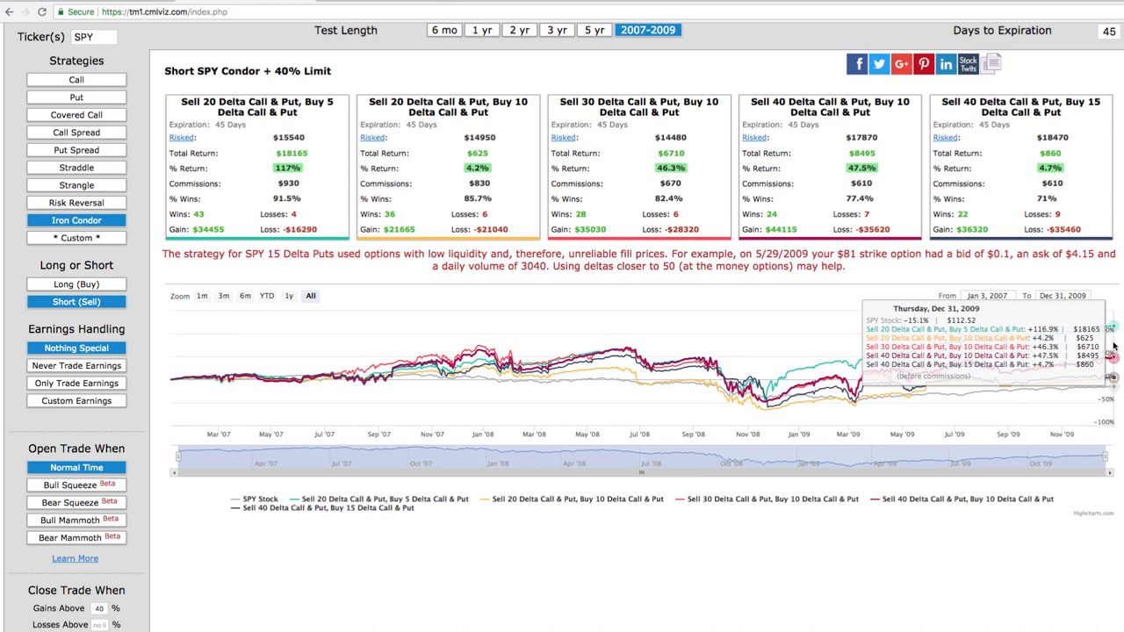
mouse_move(1115, 351)
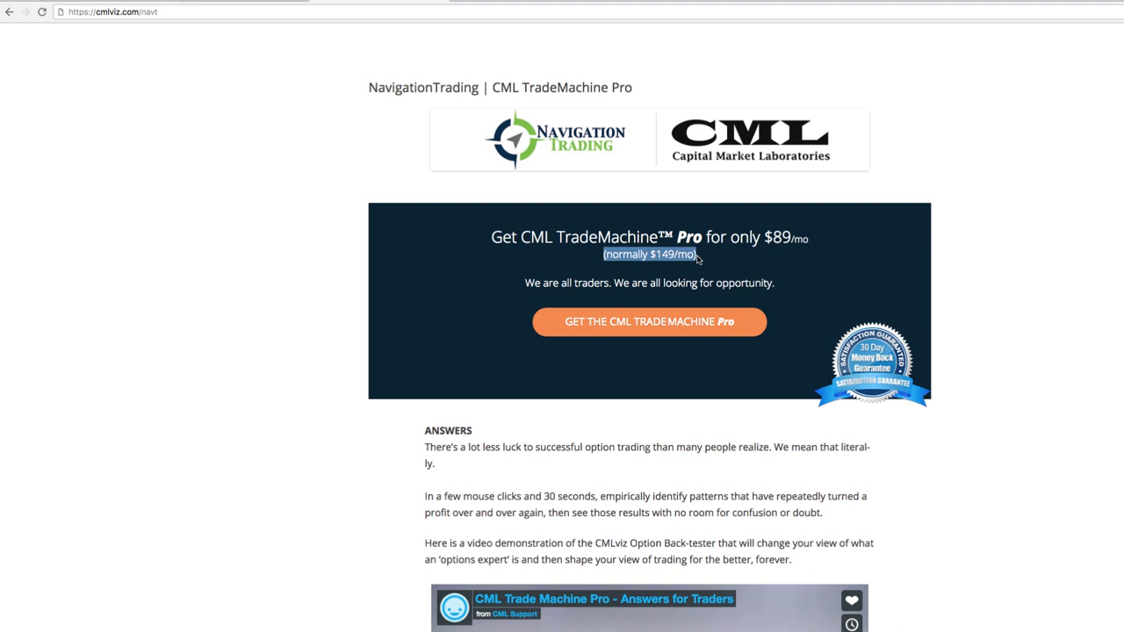
mouse_move(775, 255)
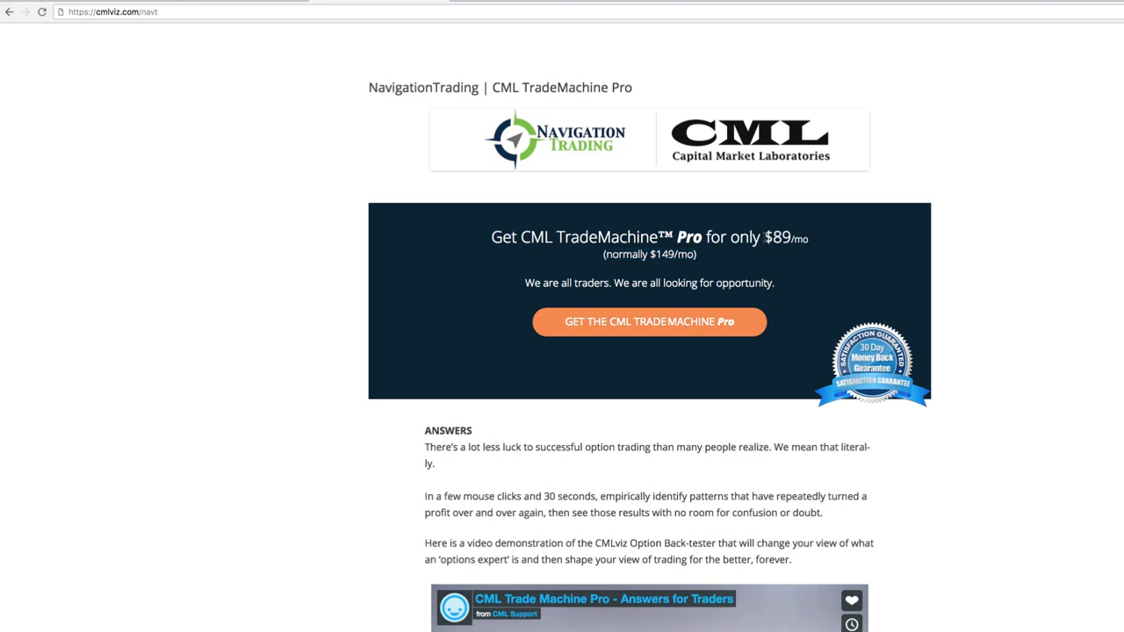
Highlight the discounted $89/mo TradeMachine Pro price on the signup page.
double_click(780, 239)
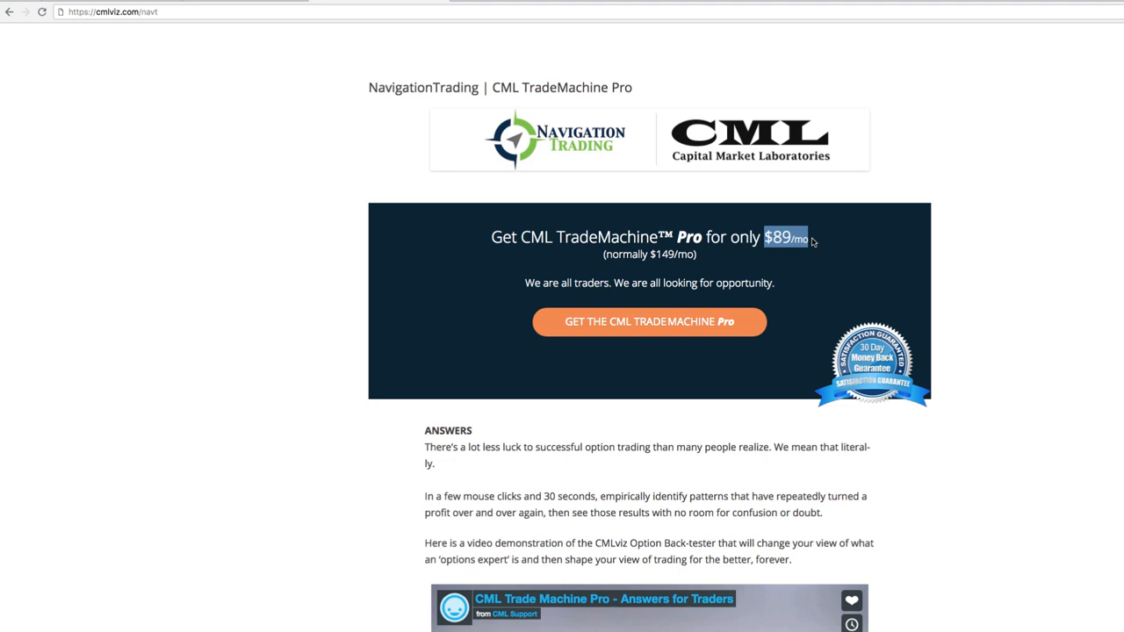
mouse_move(729, 255)
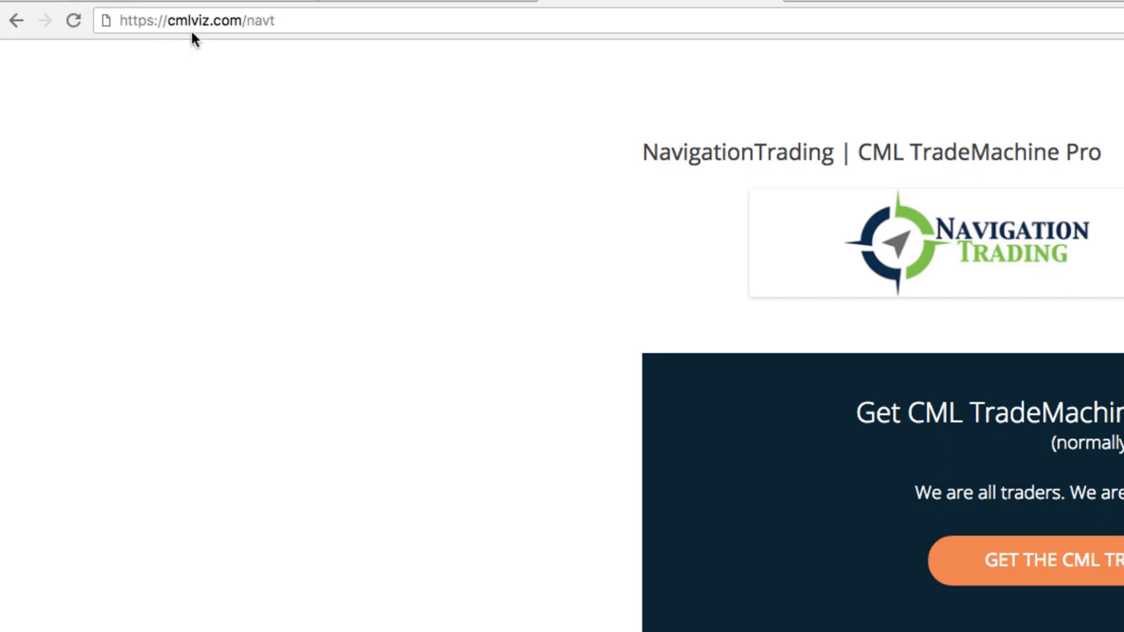
mouse_move(253, 43)
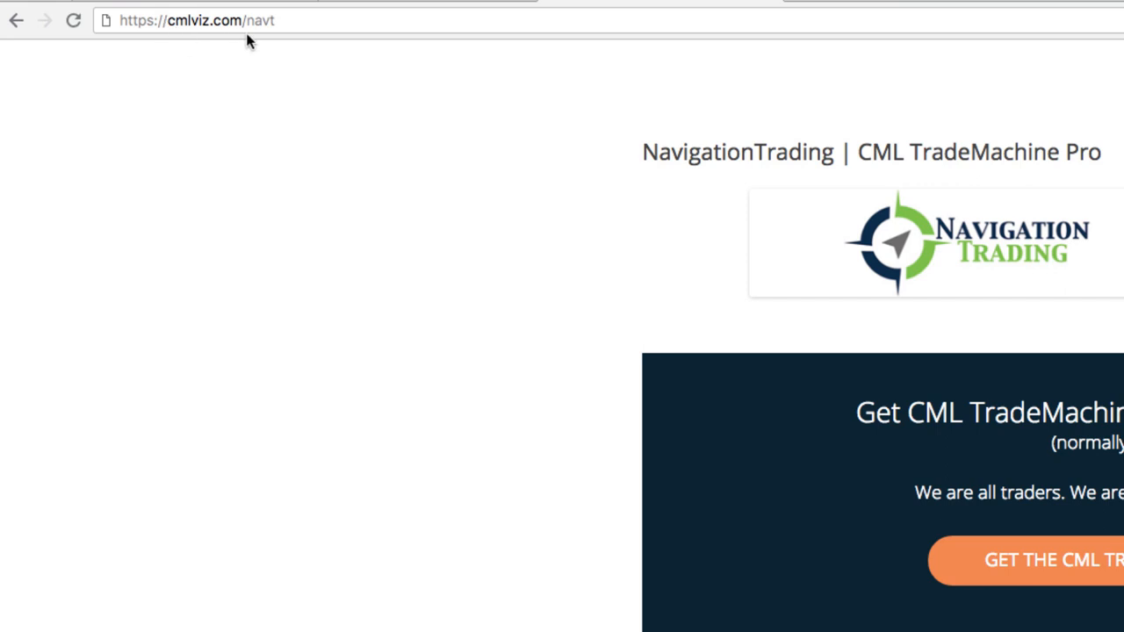
mouse_move(268, 44)
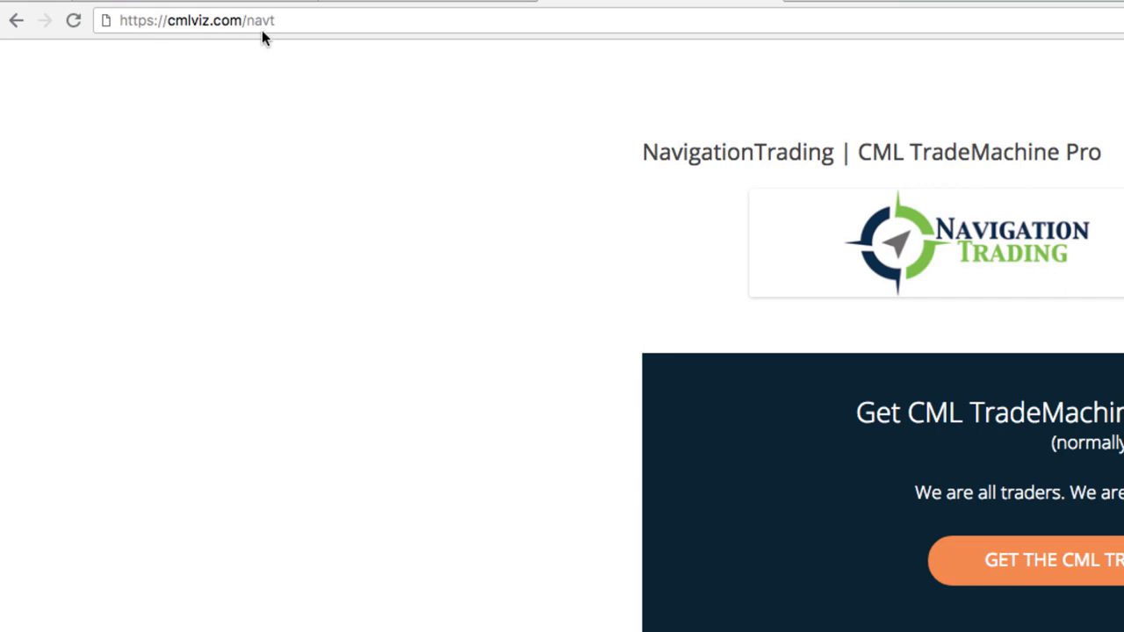